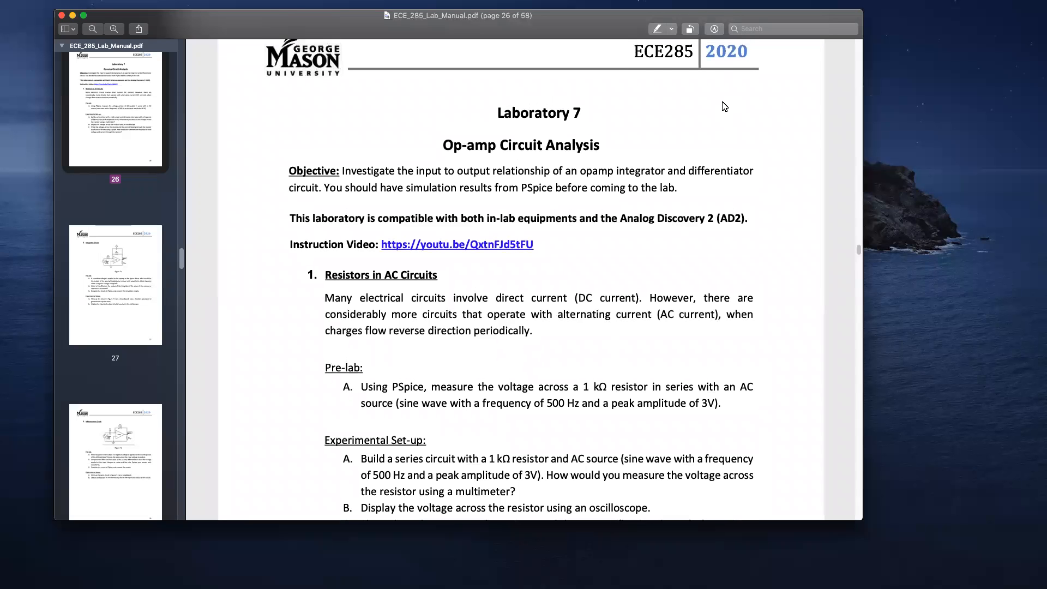
Launch Scopy from system search by searching for 'scopy'
scroll(down, 3)
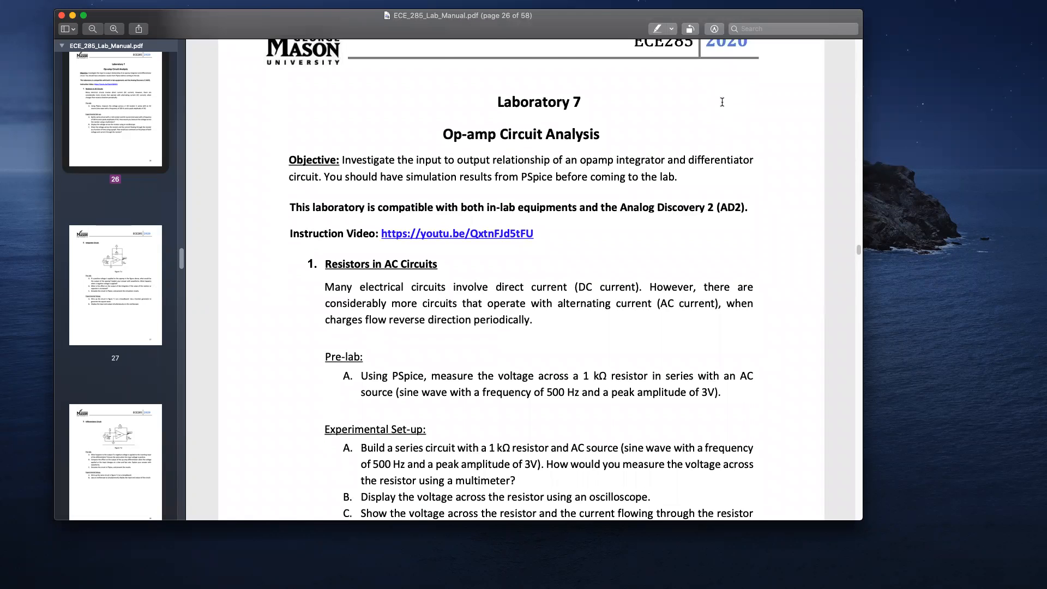
scroll(down, 3)
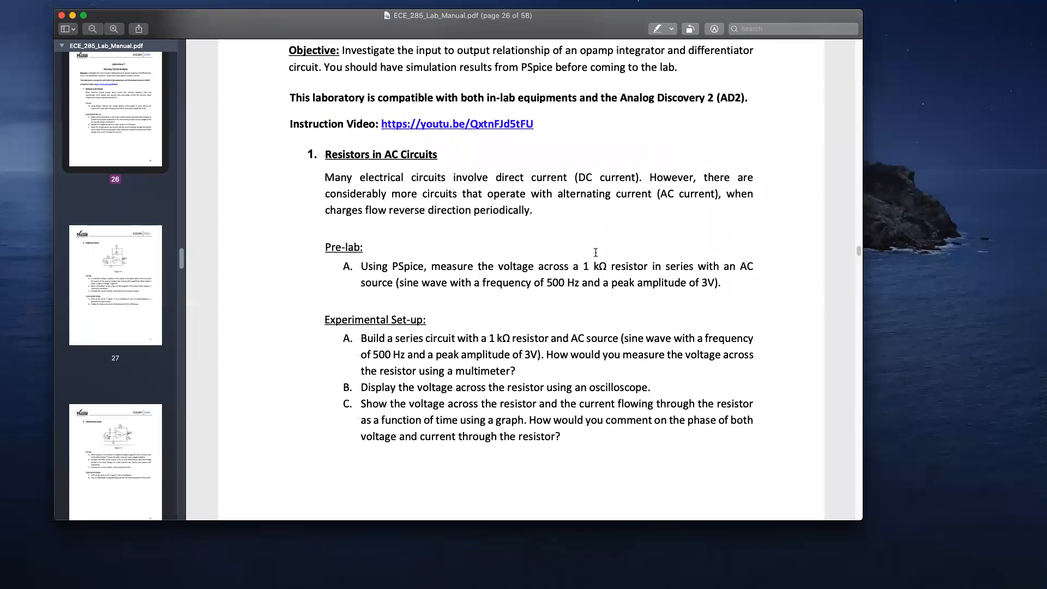
mouse_move(548, 268)
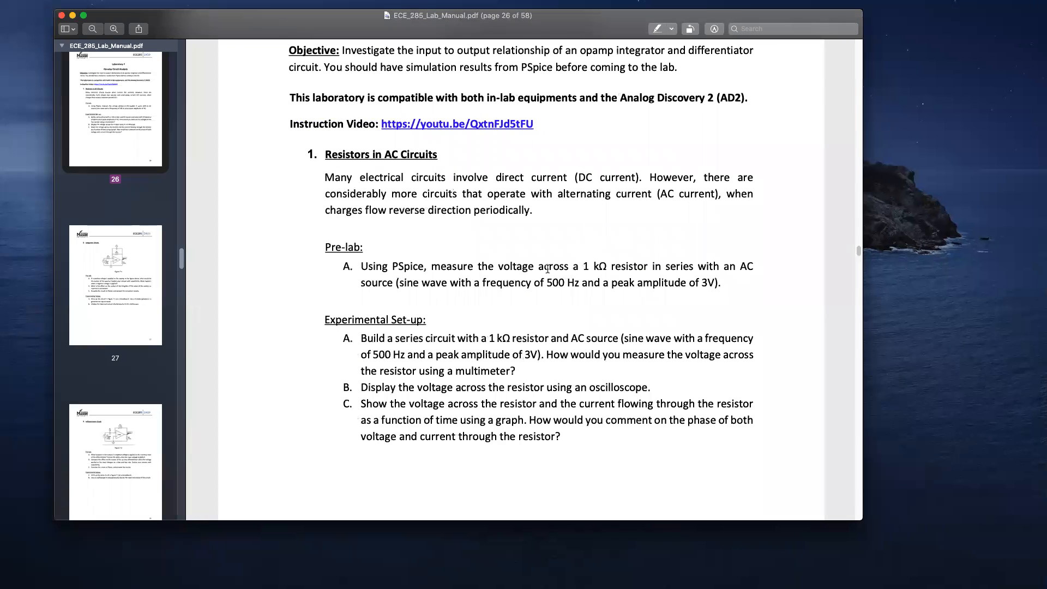
mouse_move(540, 326)
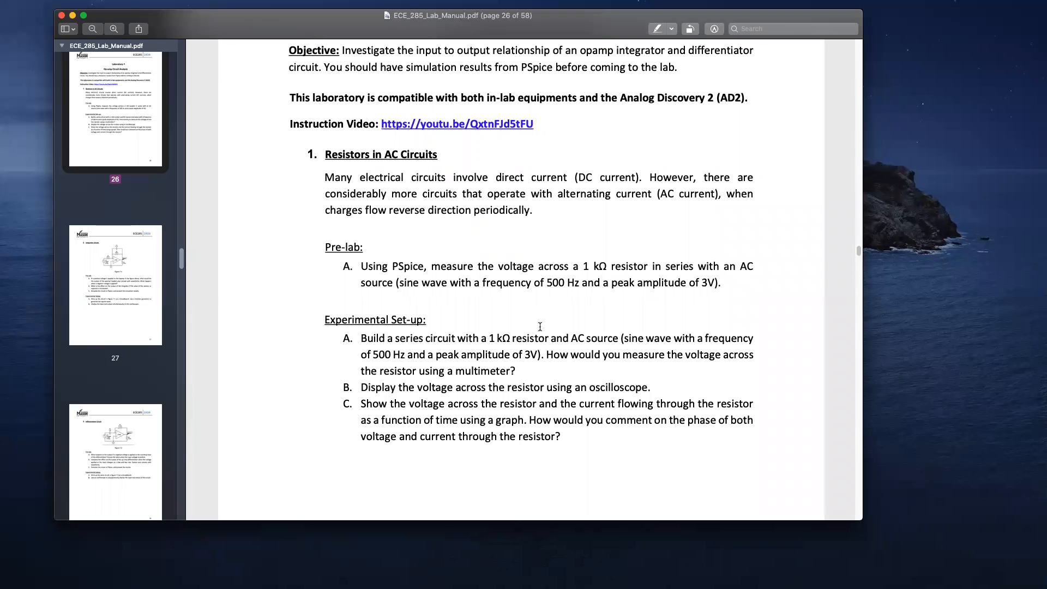
key(cmd+space)
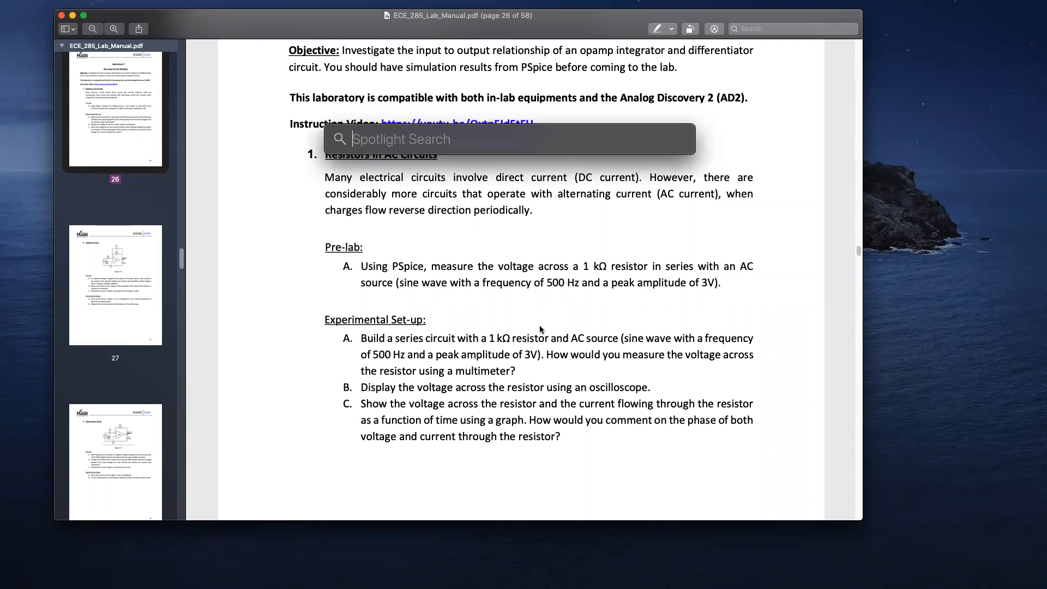
text(scopy)
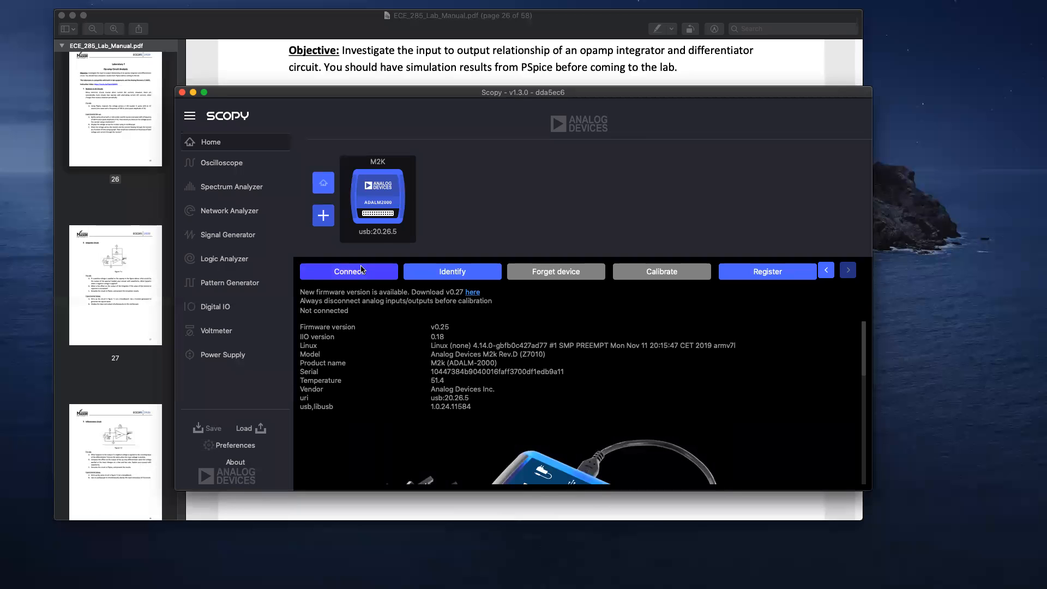
Connect to the M2K board and move to the Signal Generator tool
click(348, 272)
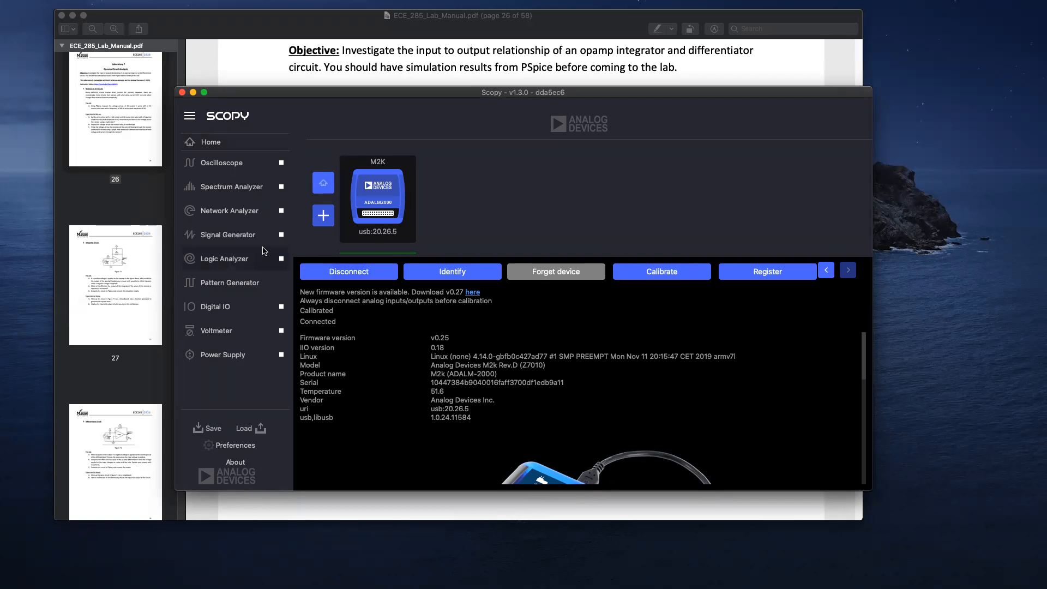
click(224, 235)
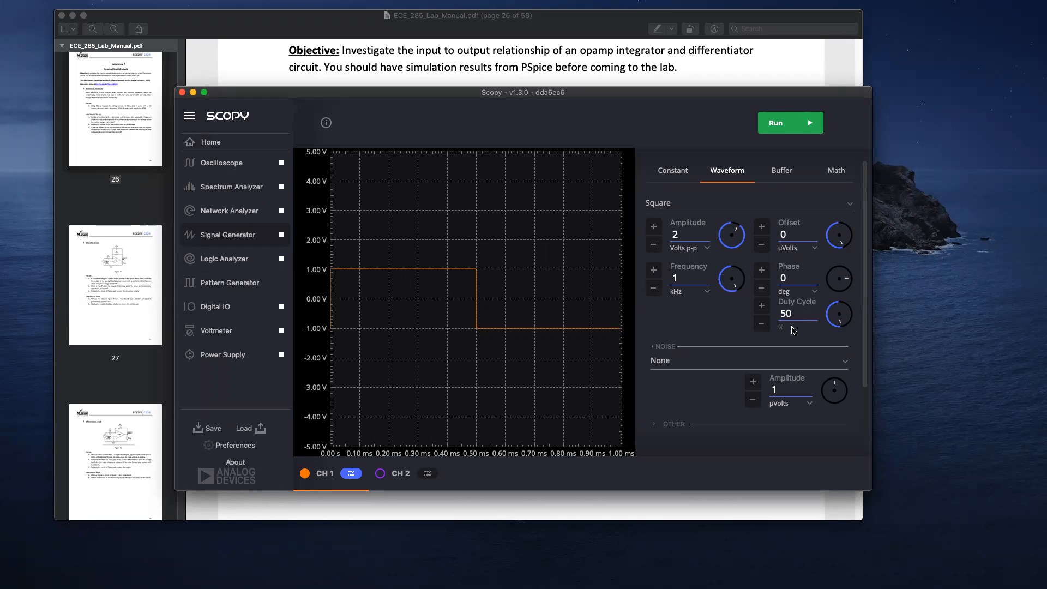
mouse_move(418, 290)
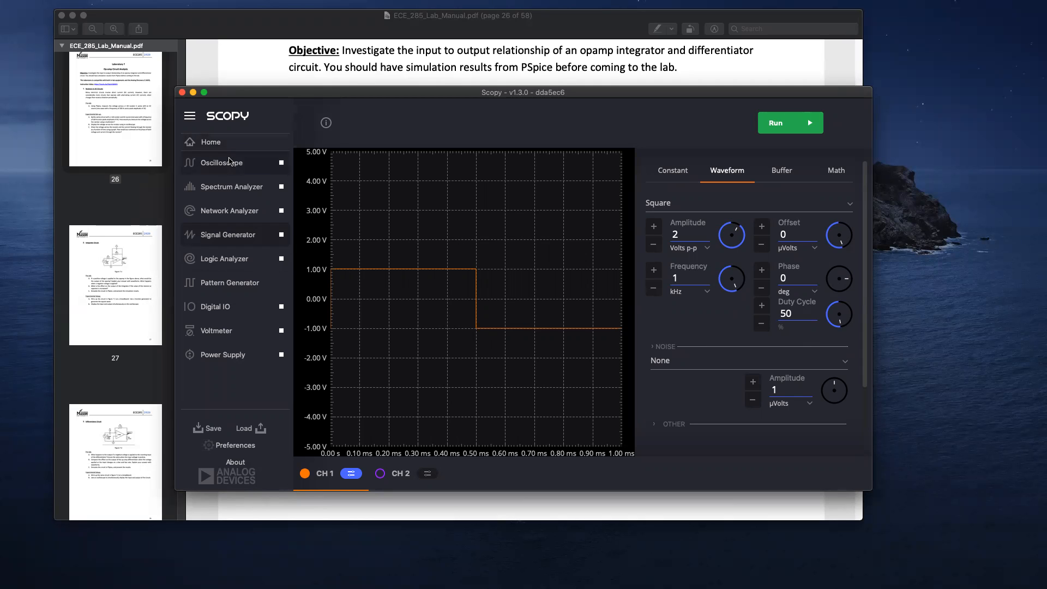
View the square wave on the oscilloscope with CH1 lowered to 500 mV per division
click(789, 123)
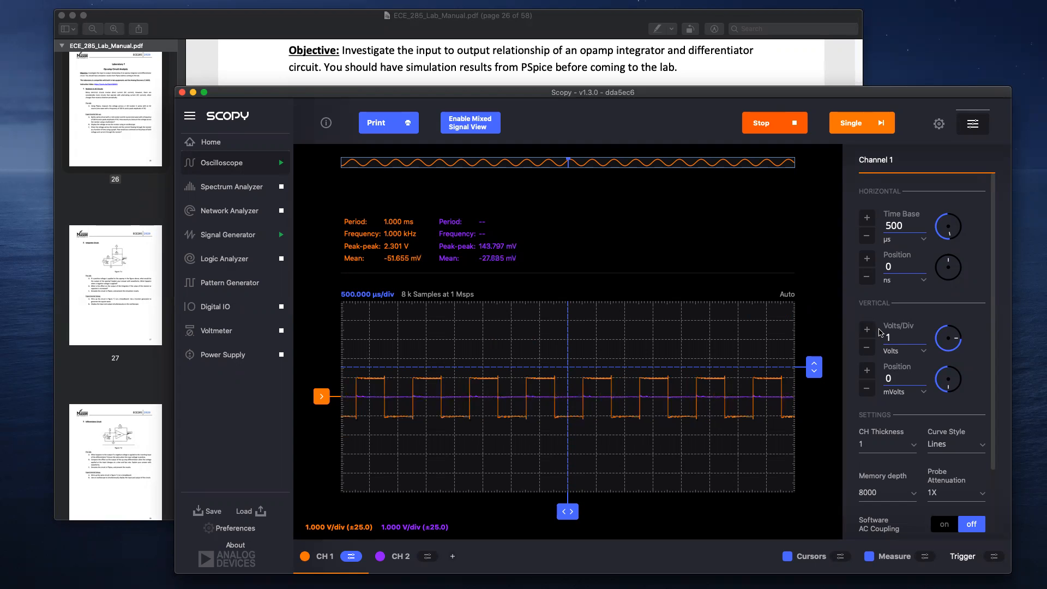
click(867, 349)
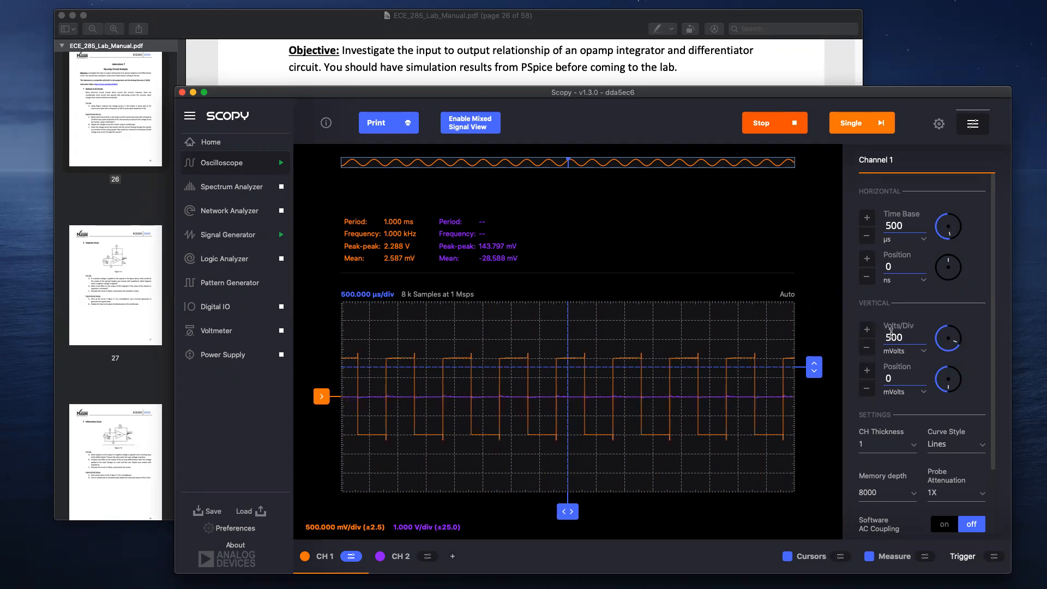
mouse_move(582, 341)
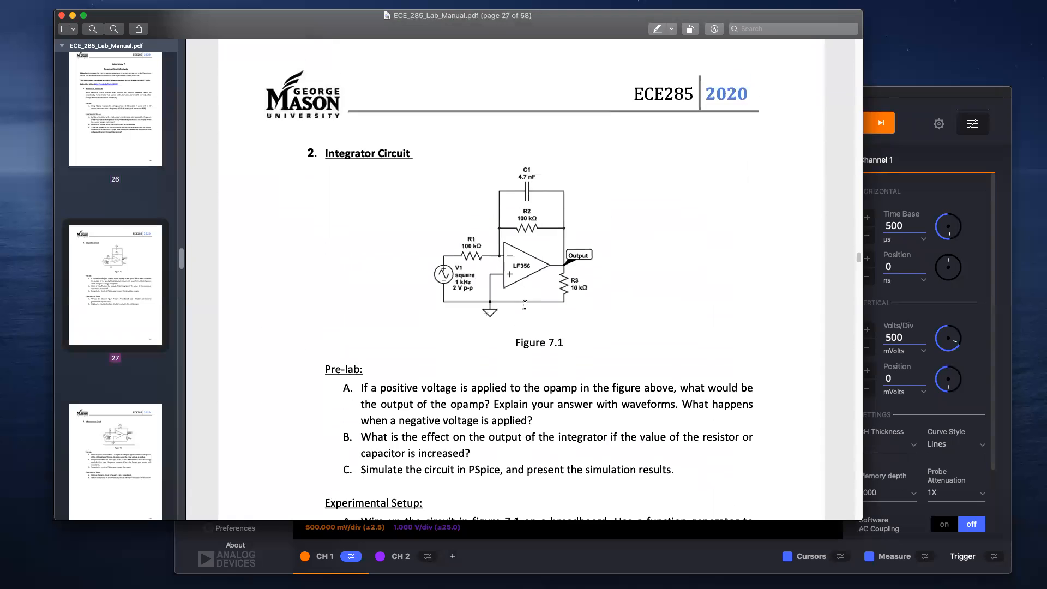
Scroll the lab manual down to the Integrator Circuit page with Figure 7.1
scroll(down, 3)
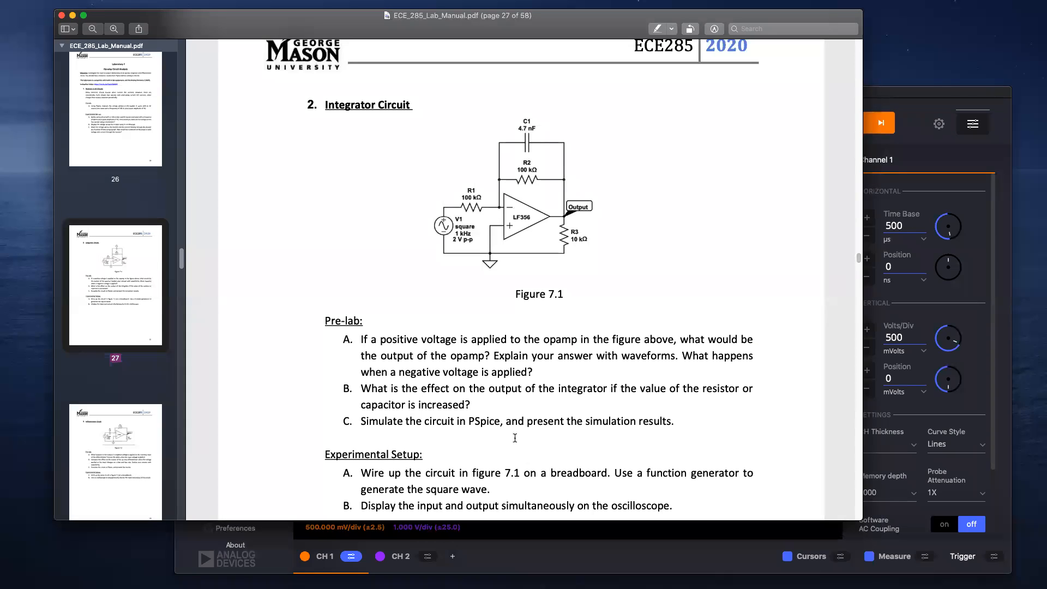
mouse_move(446, 177)
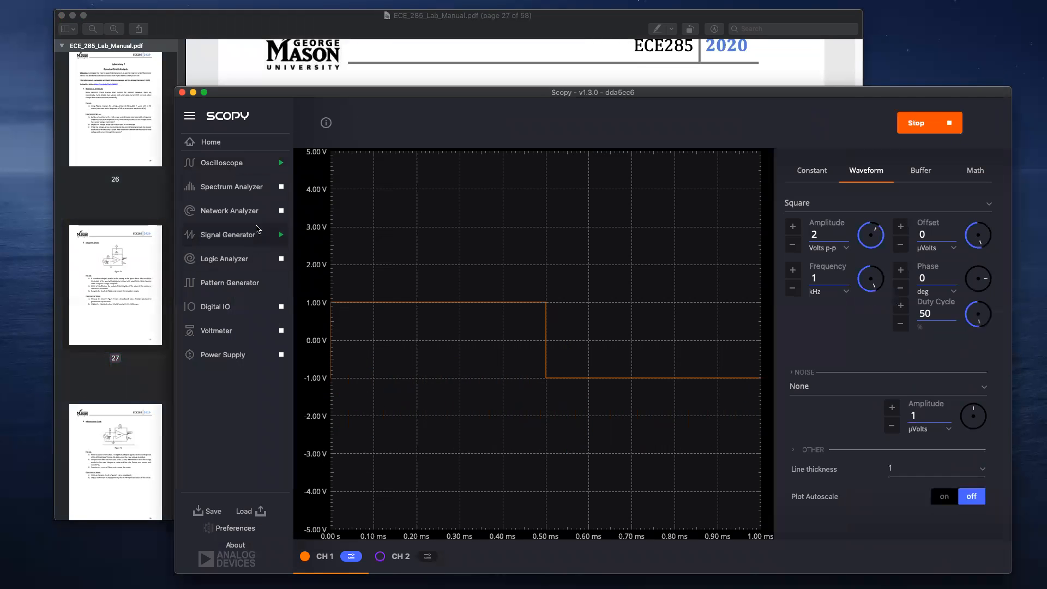
Change CH1's generated waveform shape to Sine
click(887, 202)
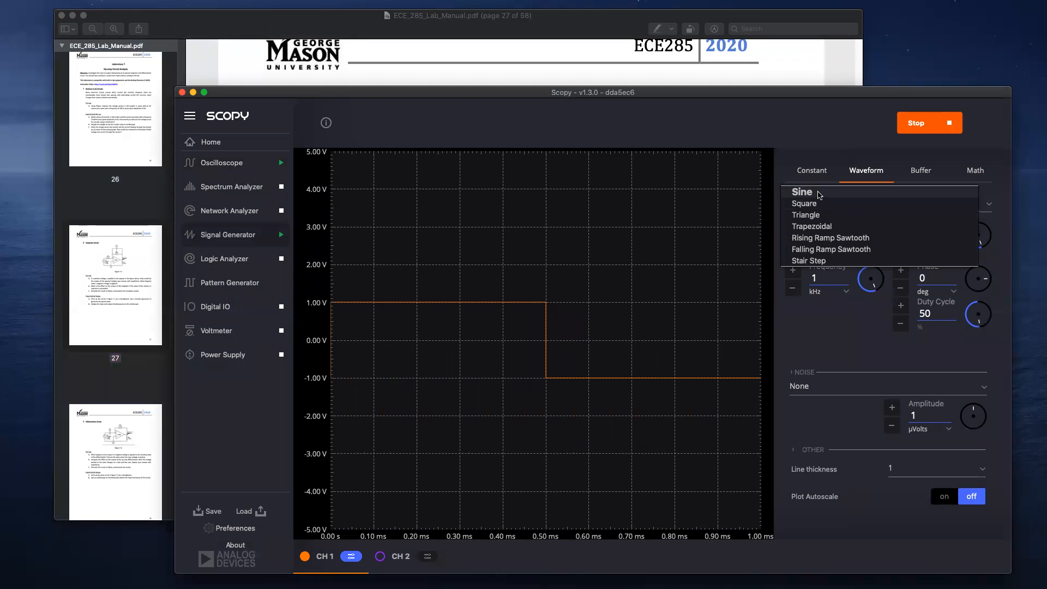
click(802, 192)
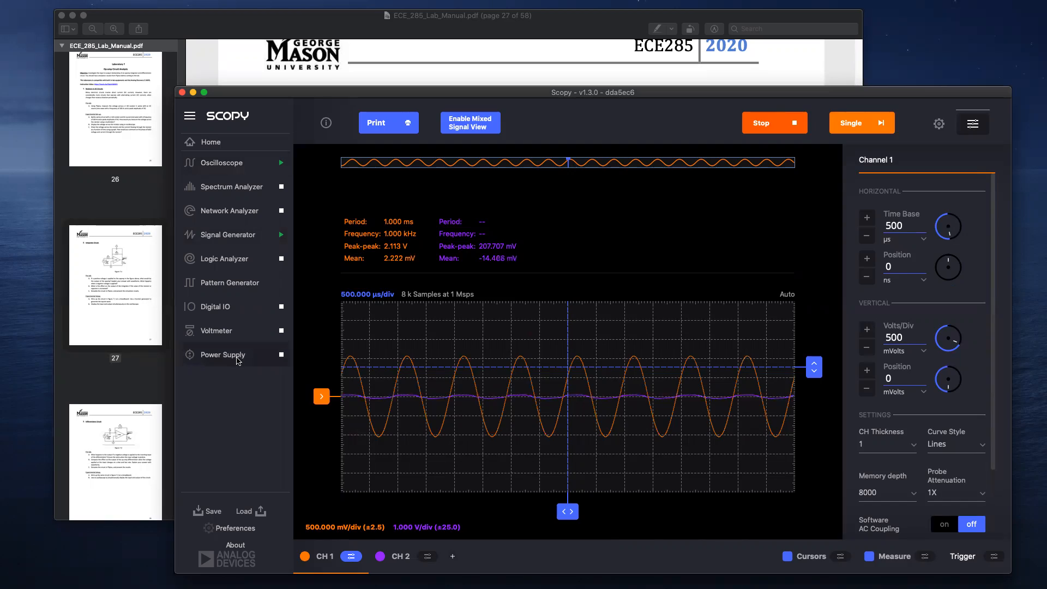
Enable the +5 V and −5 V outputs in the Power Supply tool
click(223, 354)
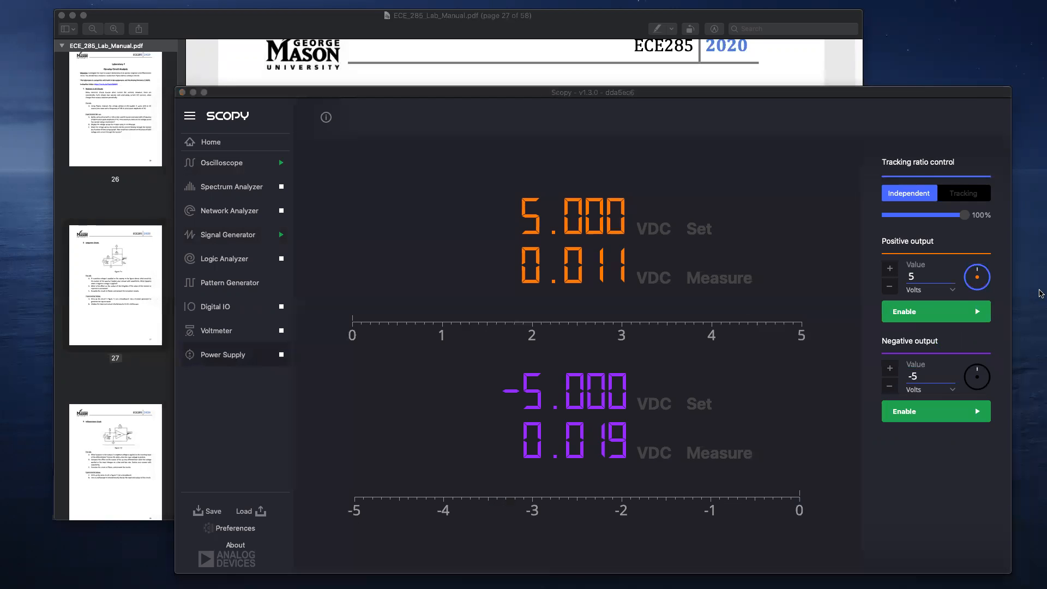
click(935, 310)
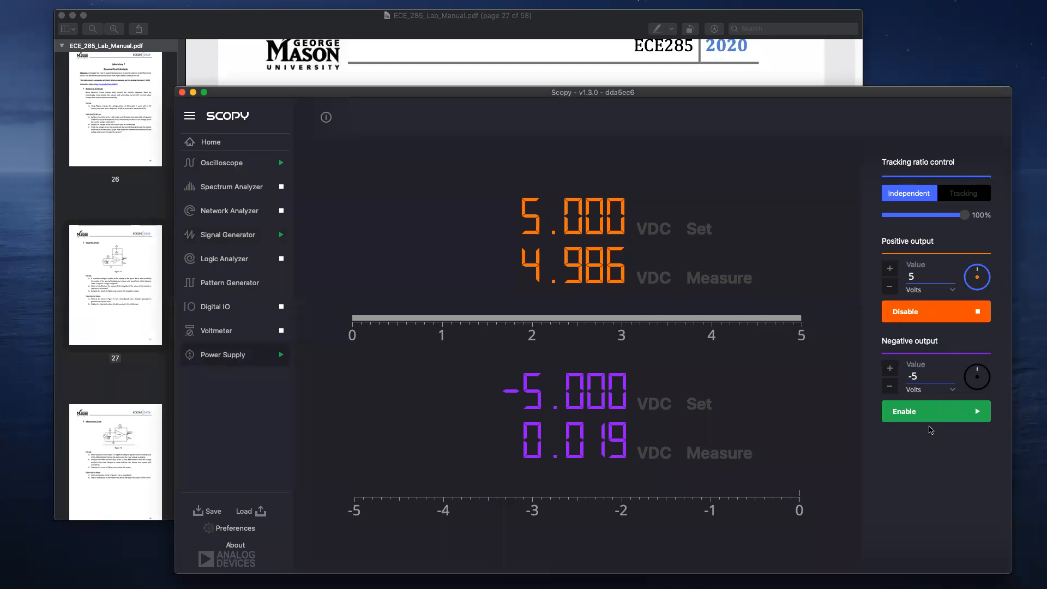
click(219, 163)
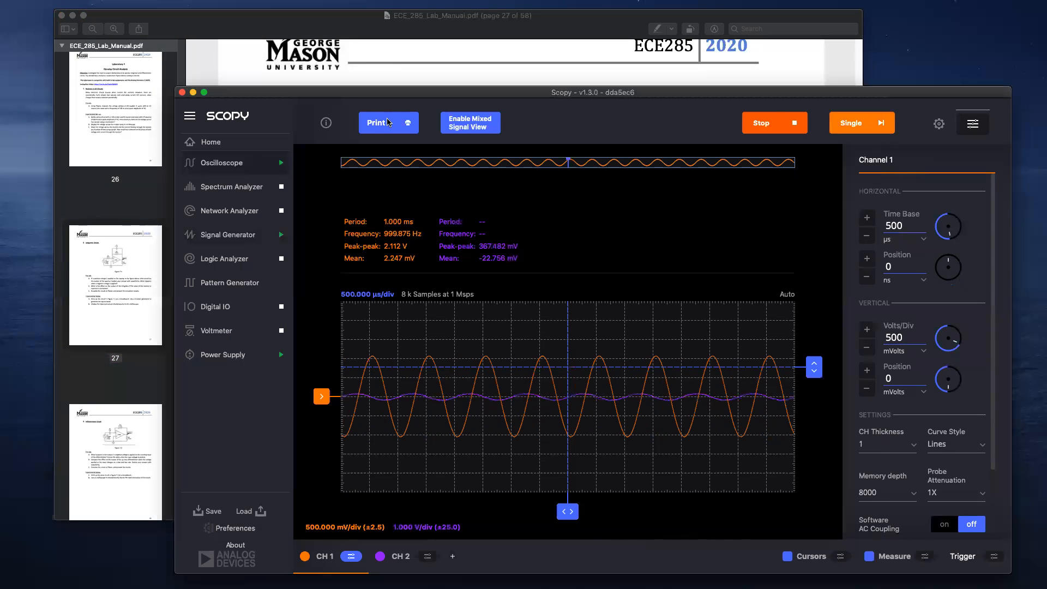
Return to the oscilloscope and set Channel 2 to 500 mV/div beside the square input
click(225, 235)
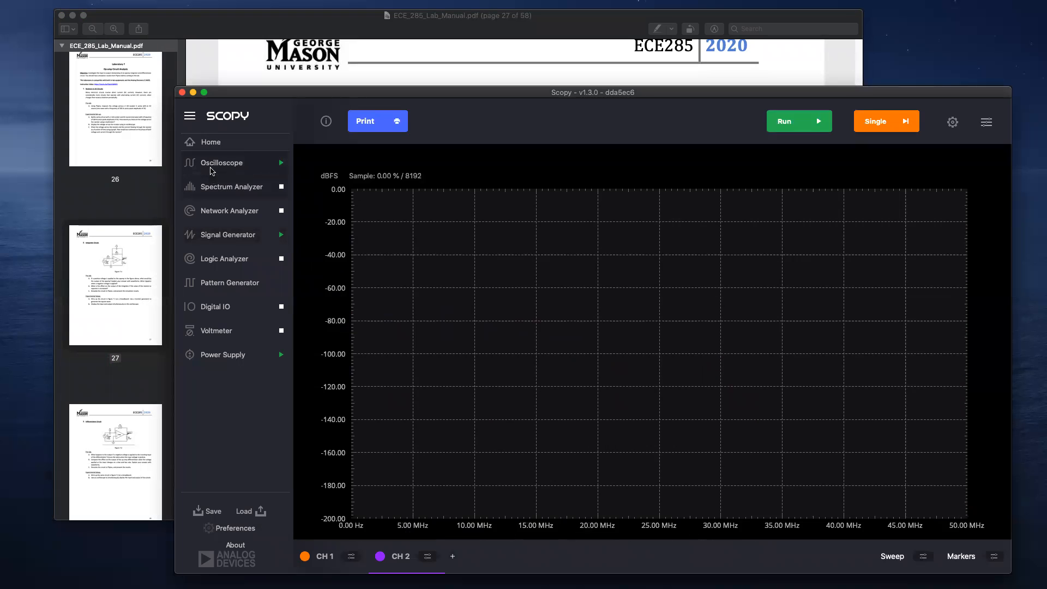
click(798, 121)
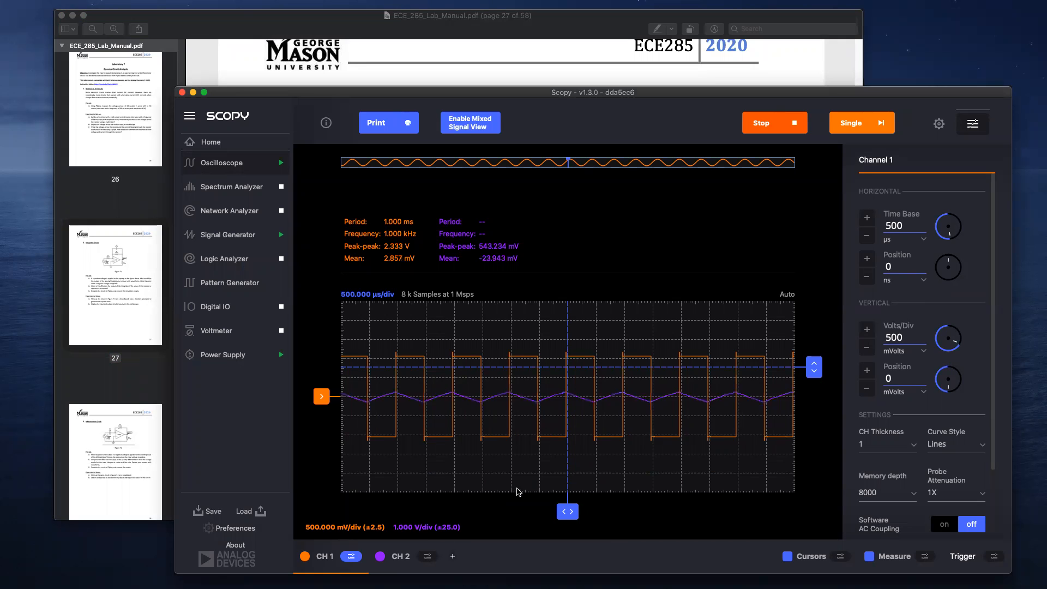
click(427, 555)
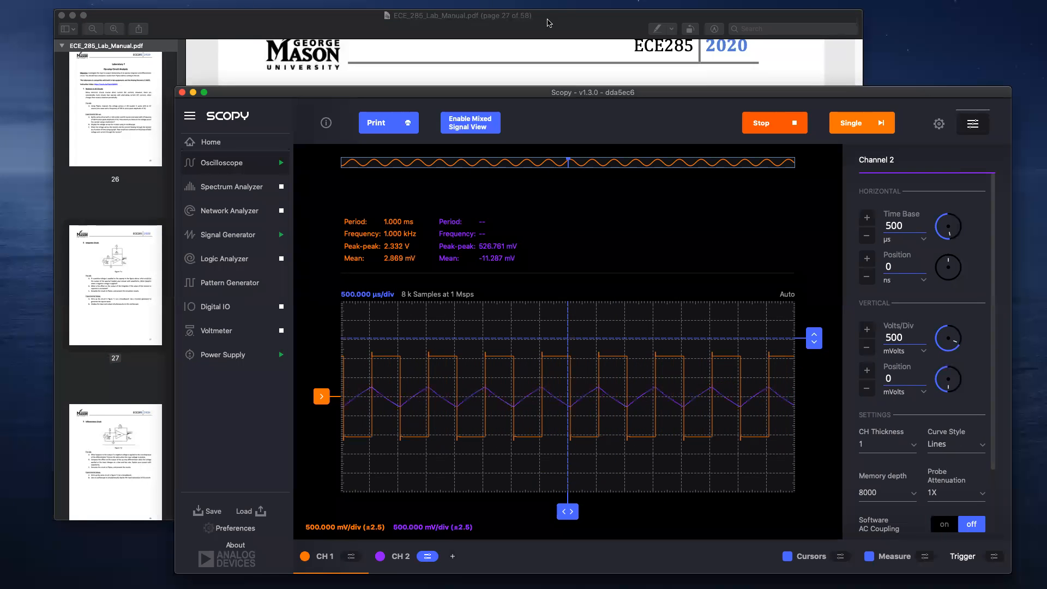
Bring Preview forward and scroll to page 28, the Differentiator Circuit section
click(458, 16)
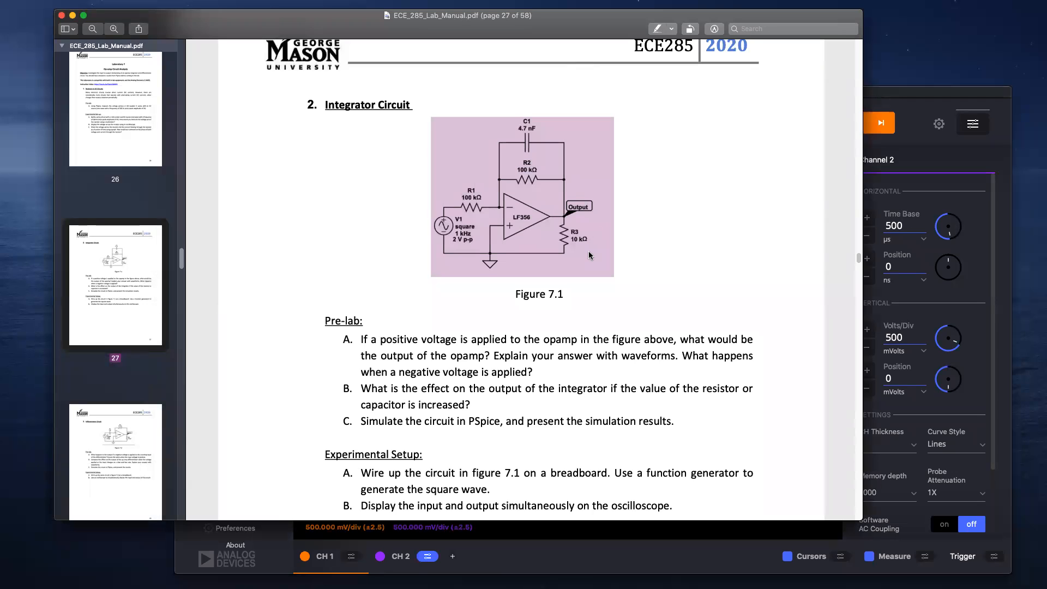
scroll(down, 3)
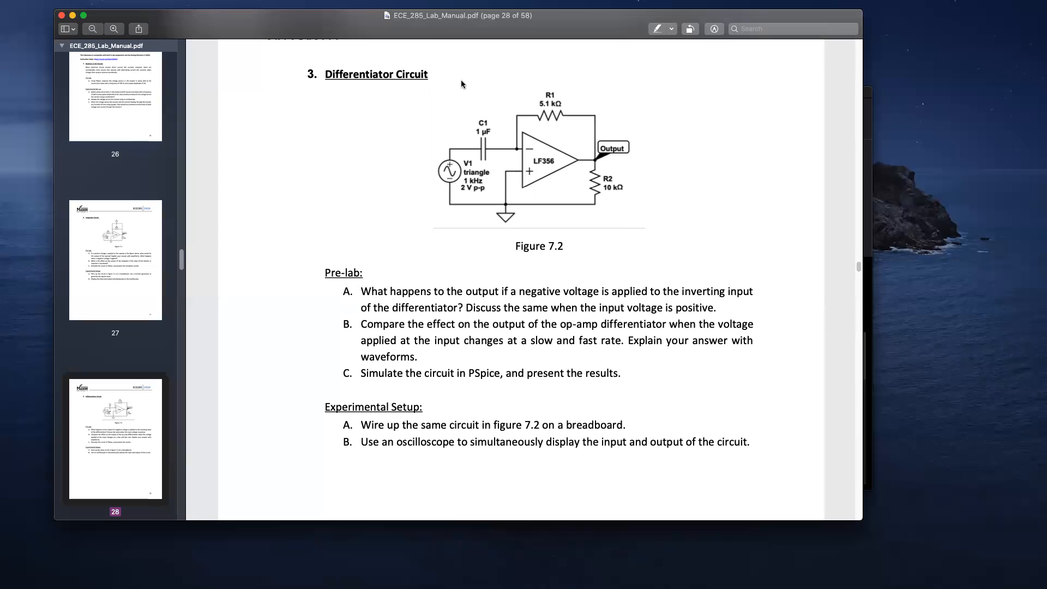
mouse_move(576, 159)
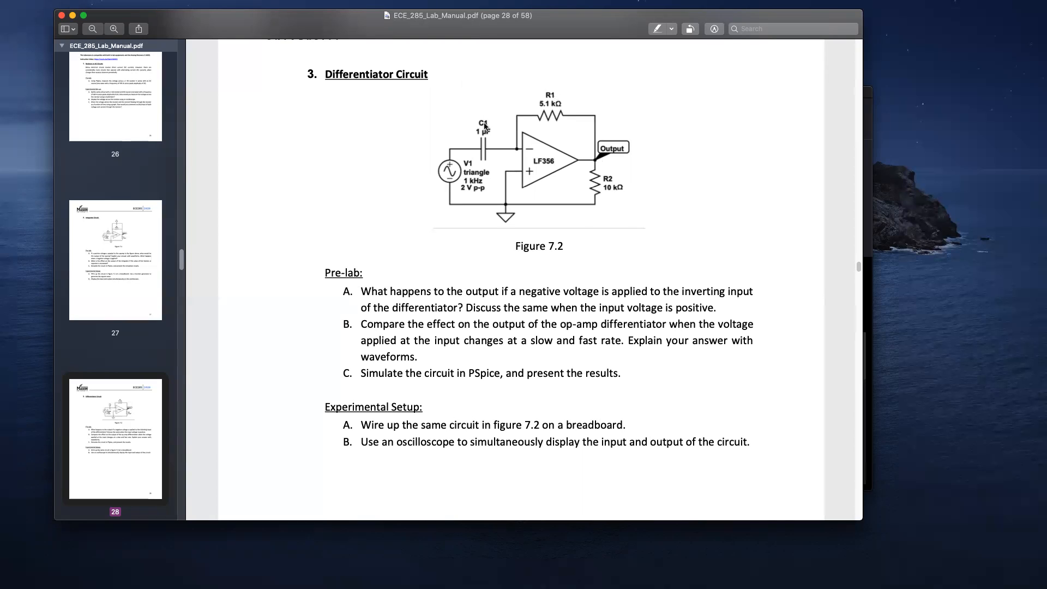
mouse_move(539, 114)
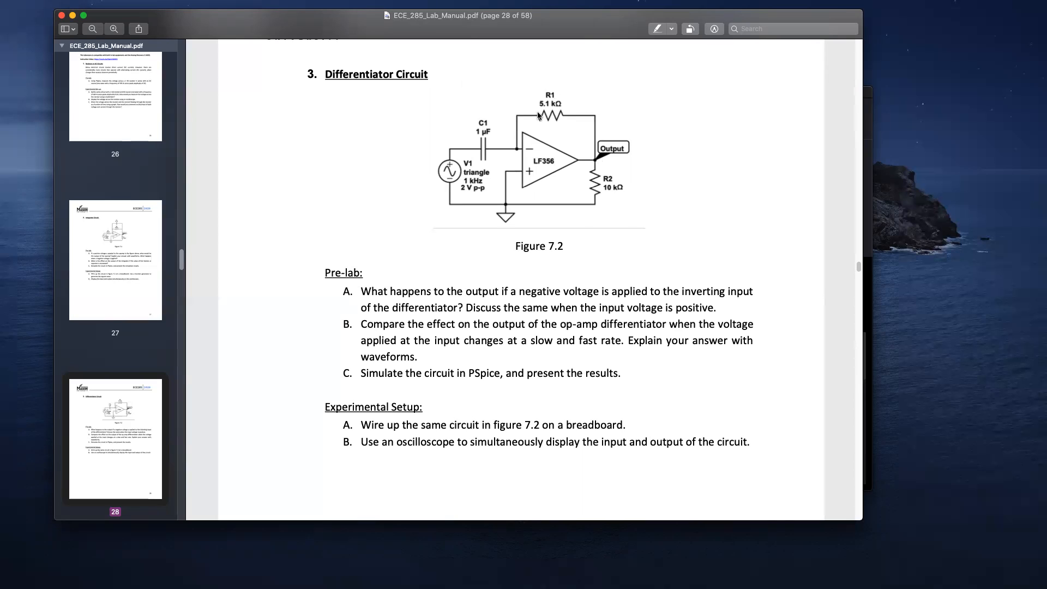
mouse_move(617, 128)
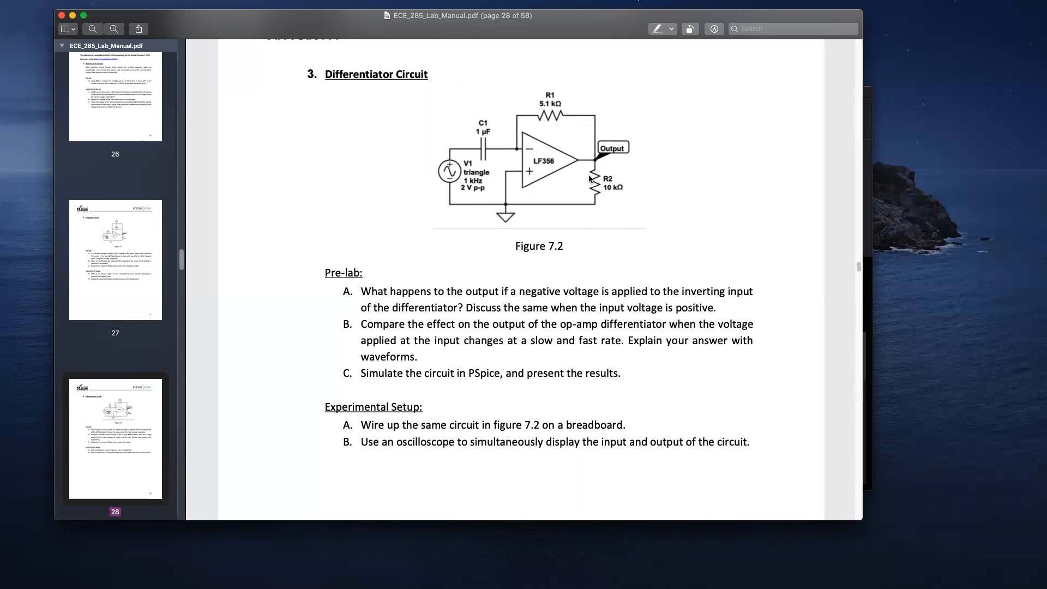
mouse_move(591, 188)
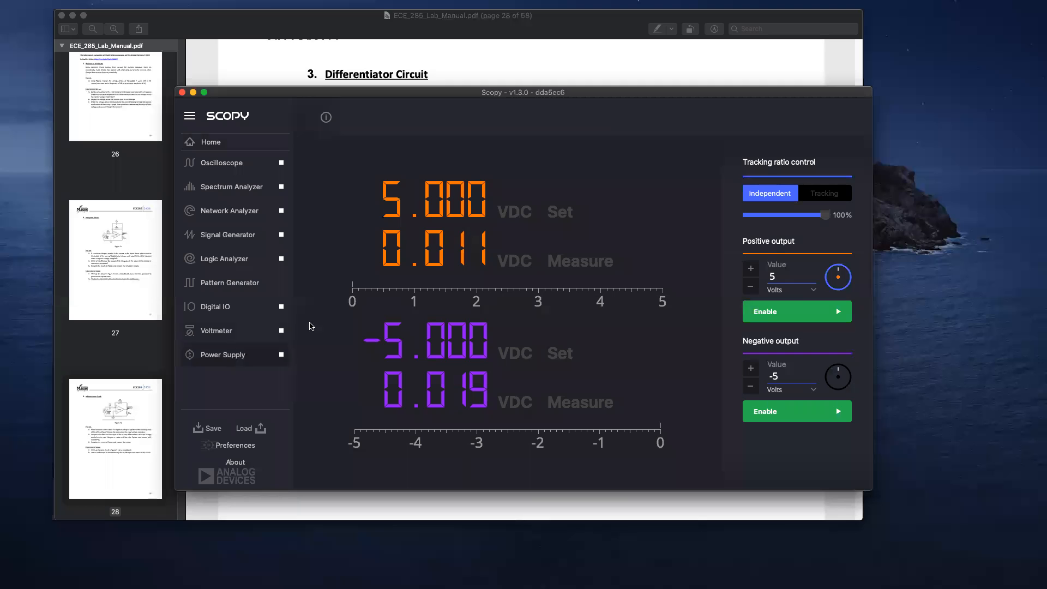
Enable both supply rails, start the 2 V p-p 1 kHz triangle wave, and move to the oscilloscope
click(797, 311)
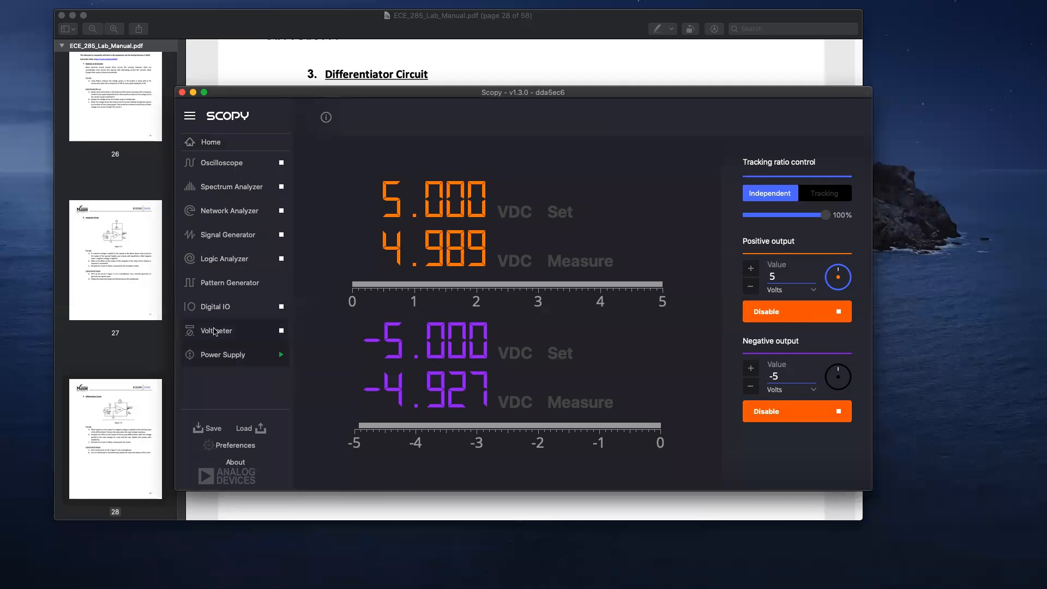
click(227, 235)
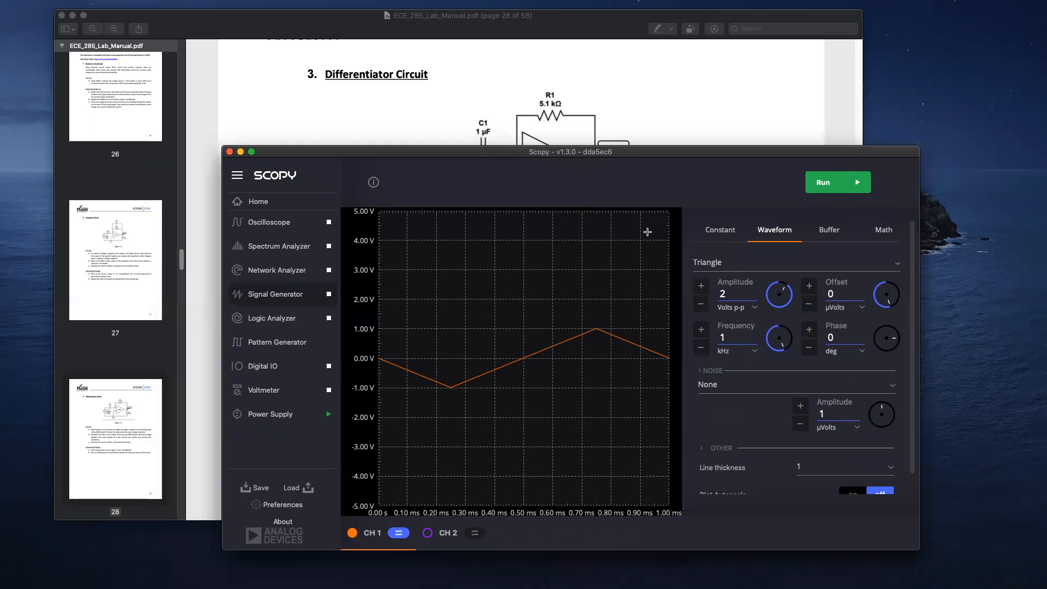
click(838, 182)
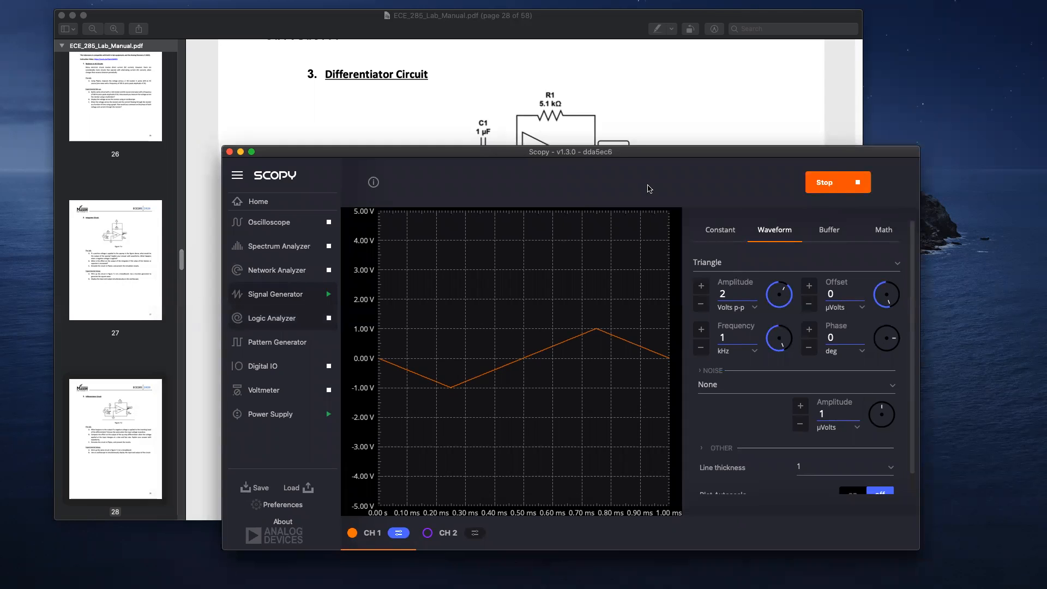
click(270, 222)
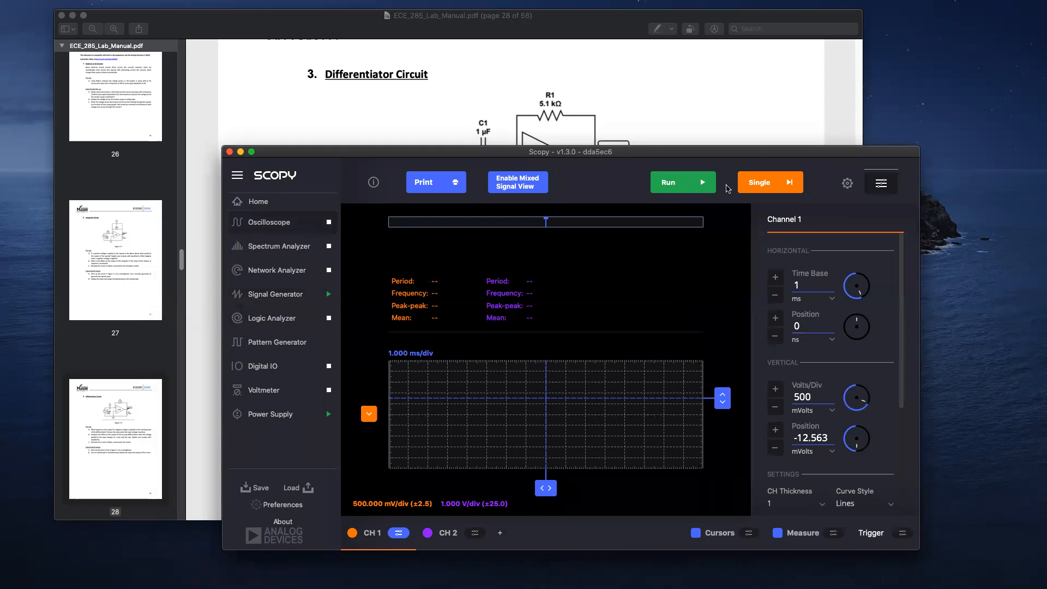
Start the capture showing the triangle input, then select Channel 2 for adjustment
click(682, 182)
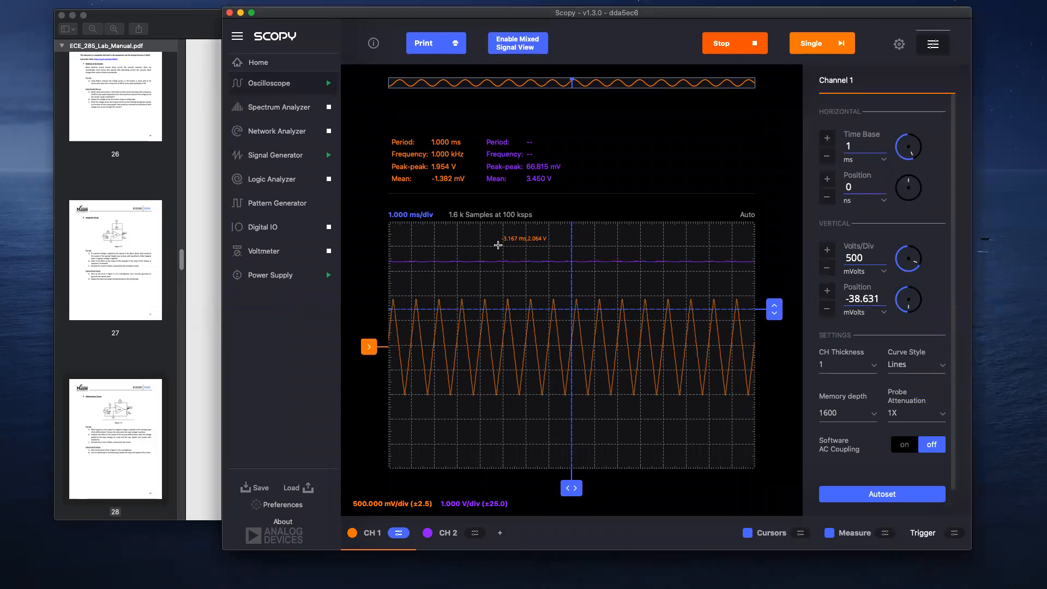
mouse_move(721, 353)
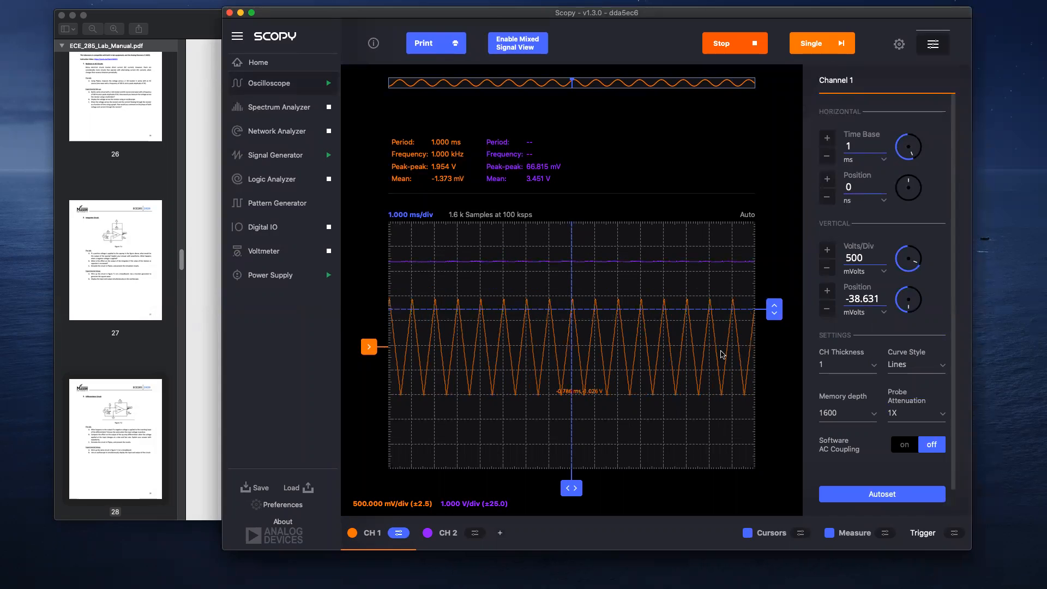
click(474, 533)
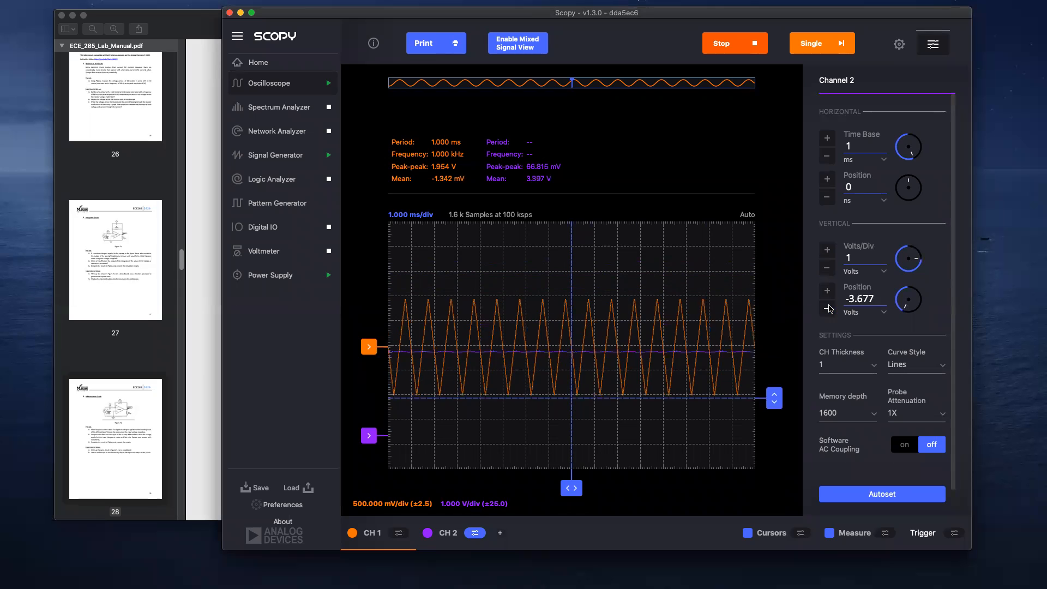
Zoom CH2 to 20 mV/div and nudge its trace over the triangle, then stop the capture
click(827, 290)
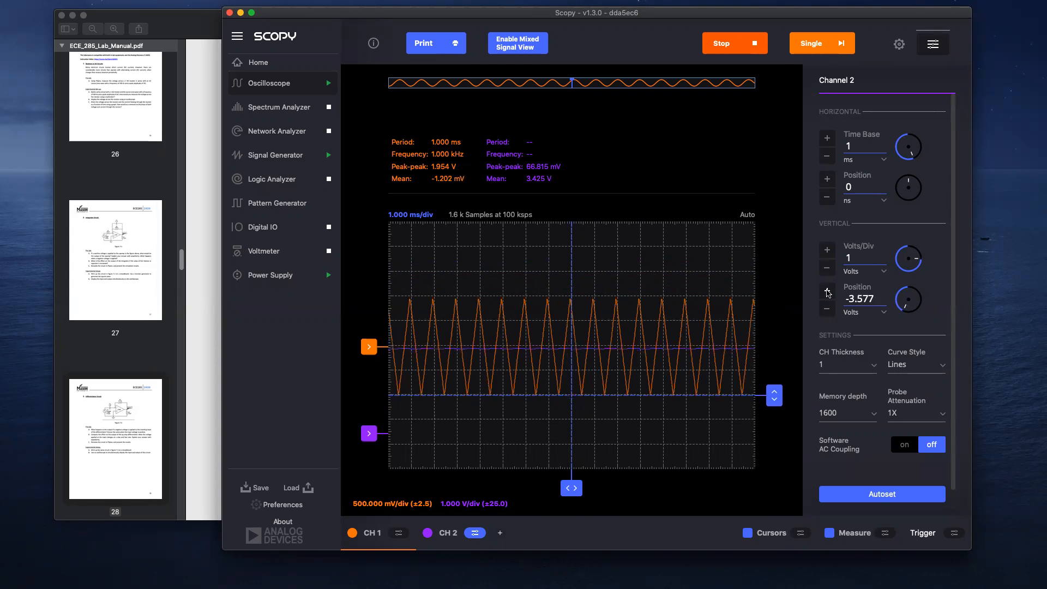
click(826, 269)
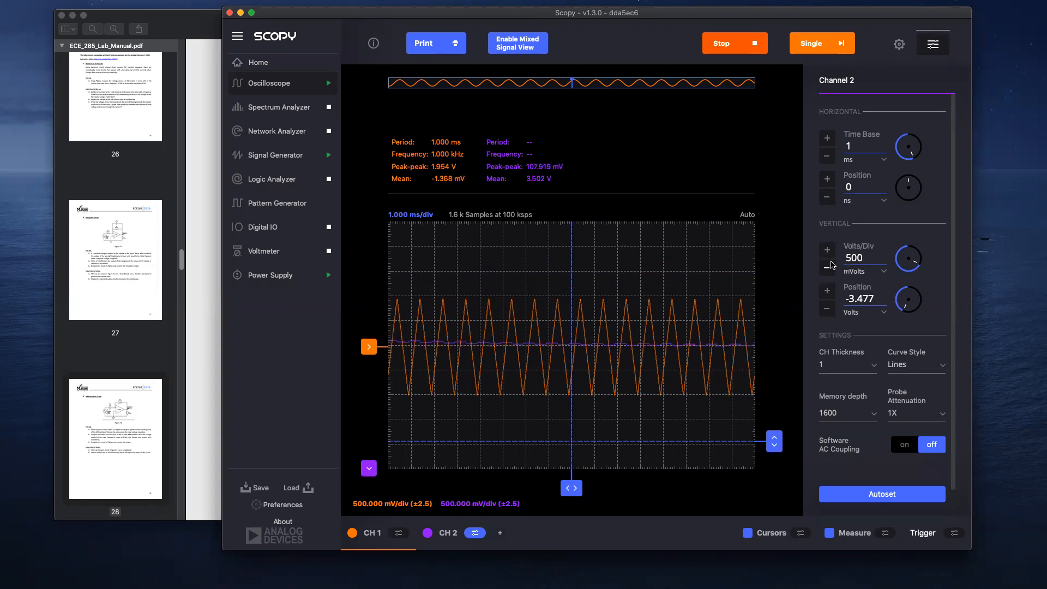
click(827, 258)
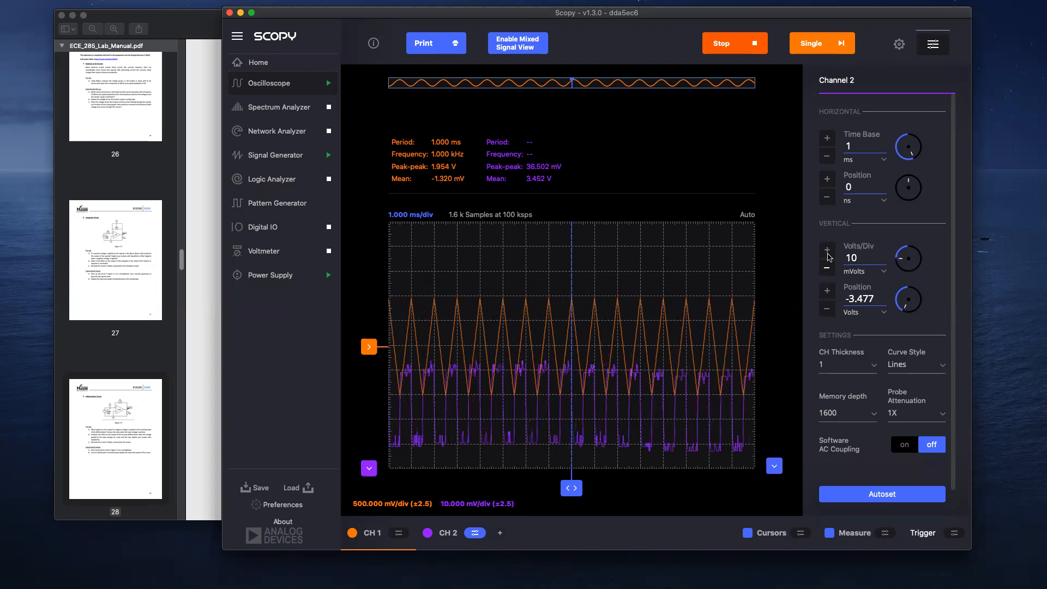
click(827, 248)
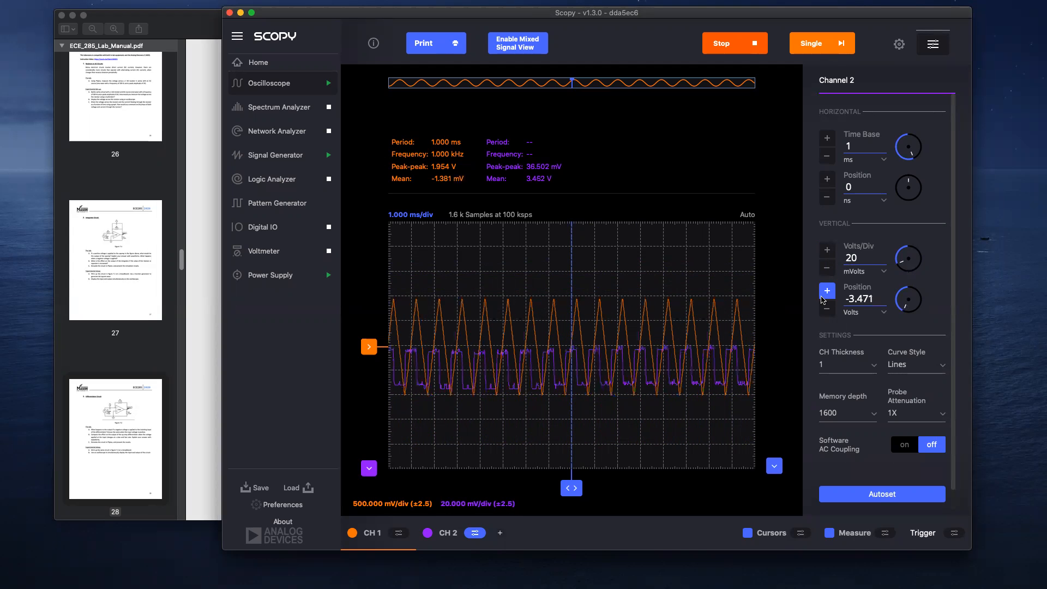
click(827, 290)
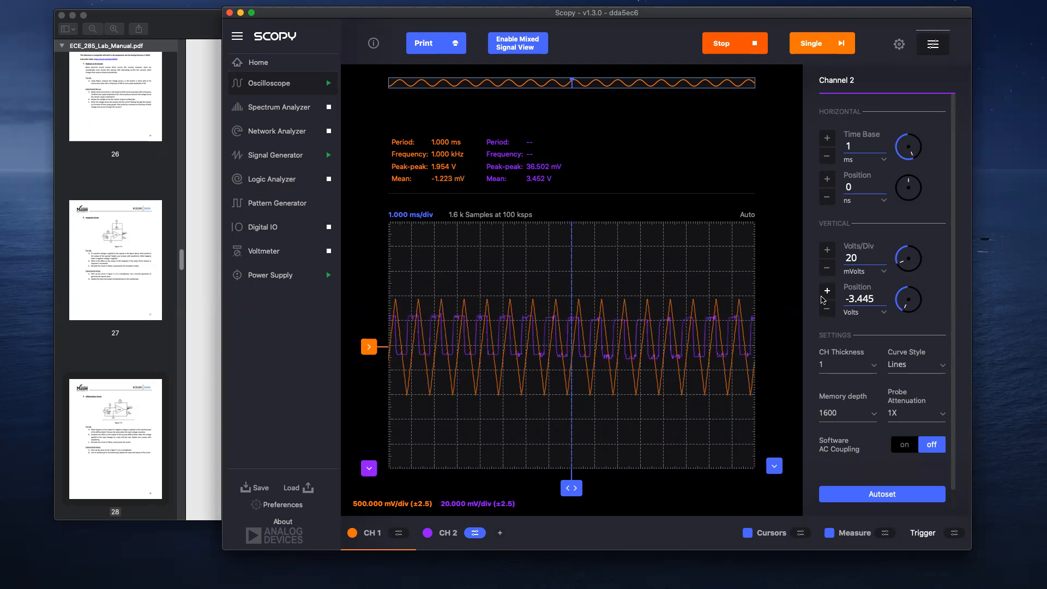
click(734, 43)
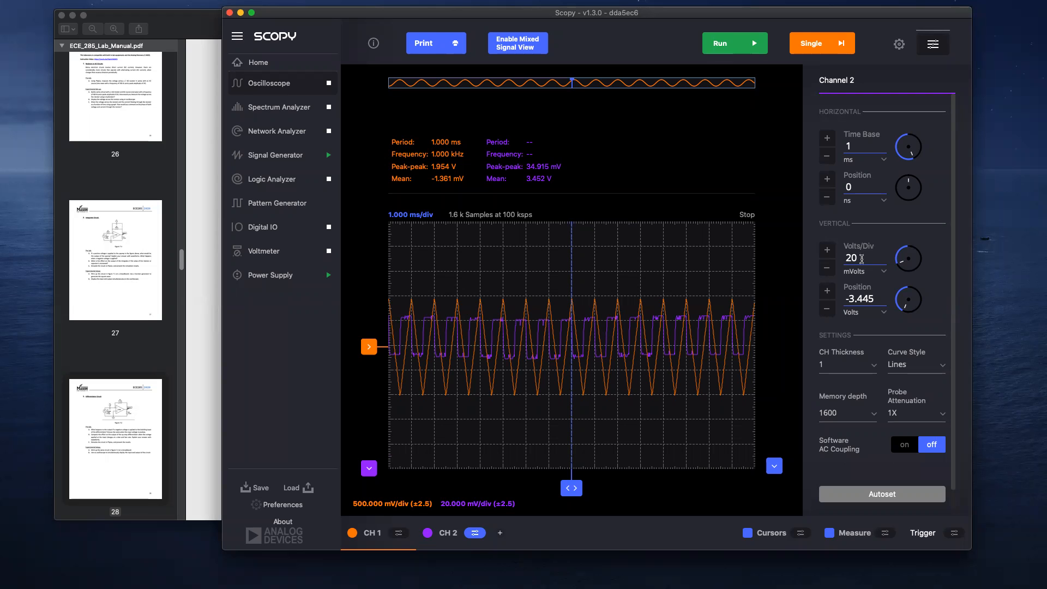
mouse_move(731, 203)
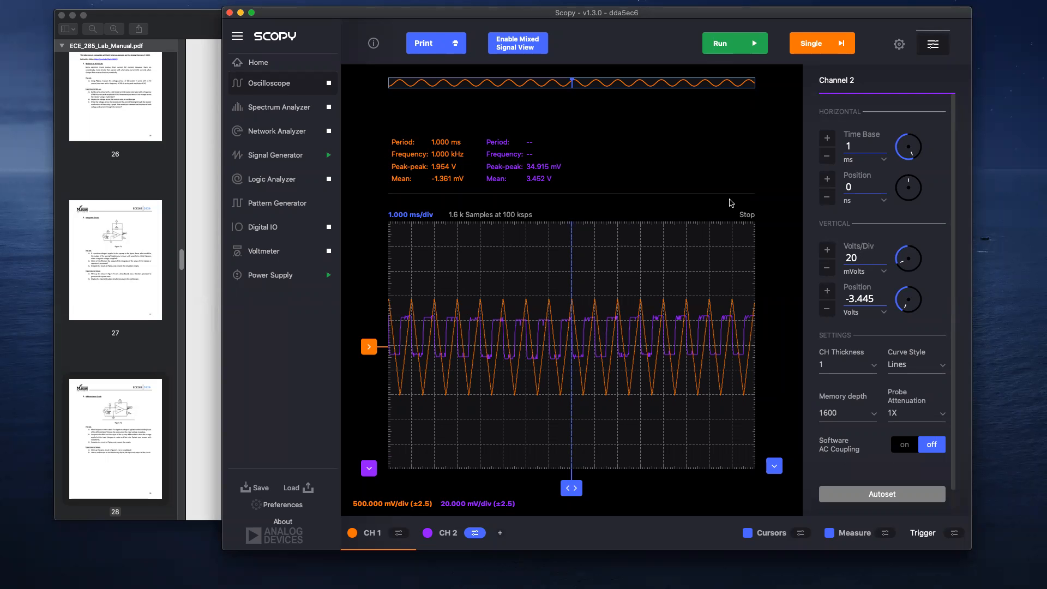